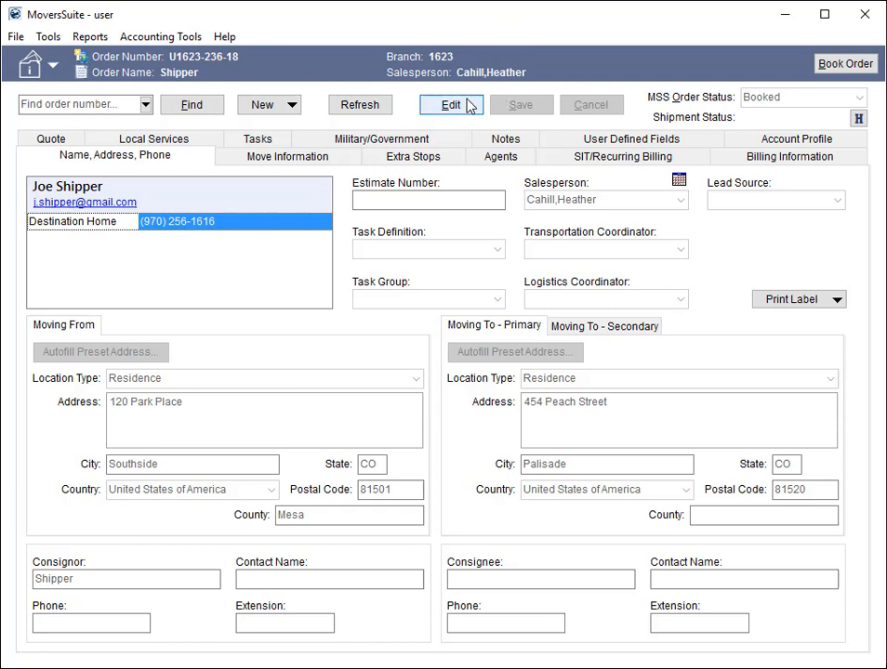
Step: Unlock the Shipper order's Name, Address and Phone fields for editing
click(452, 104)
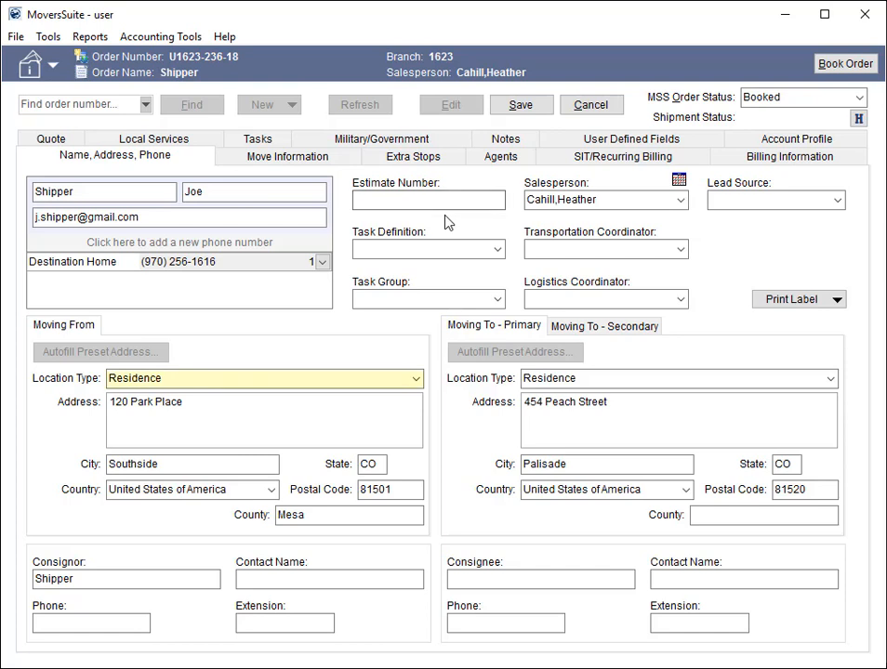
click(416, 379)
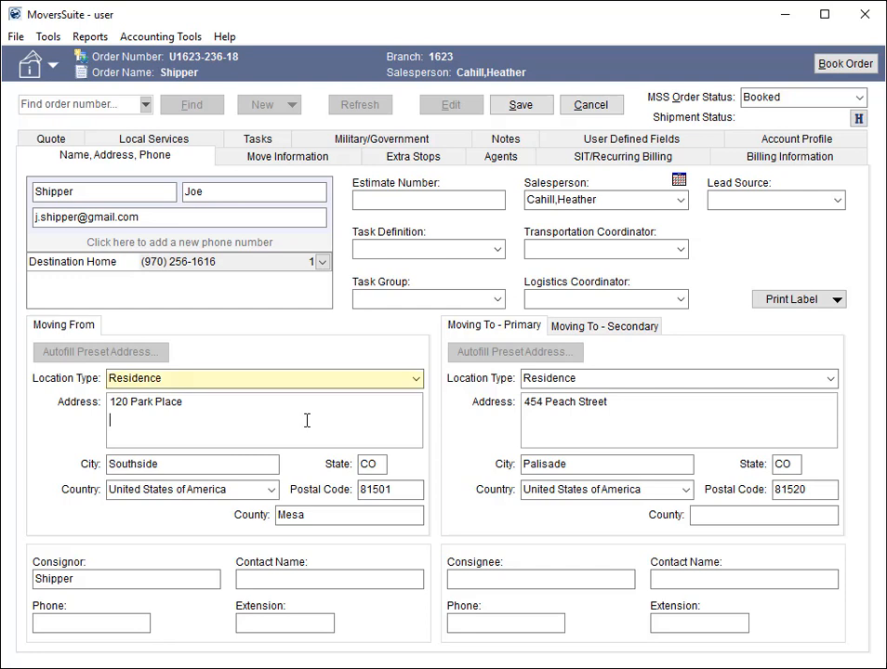
click(261, 379)
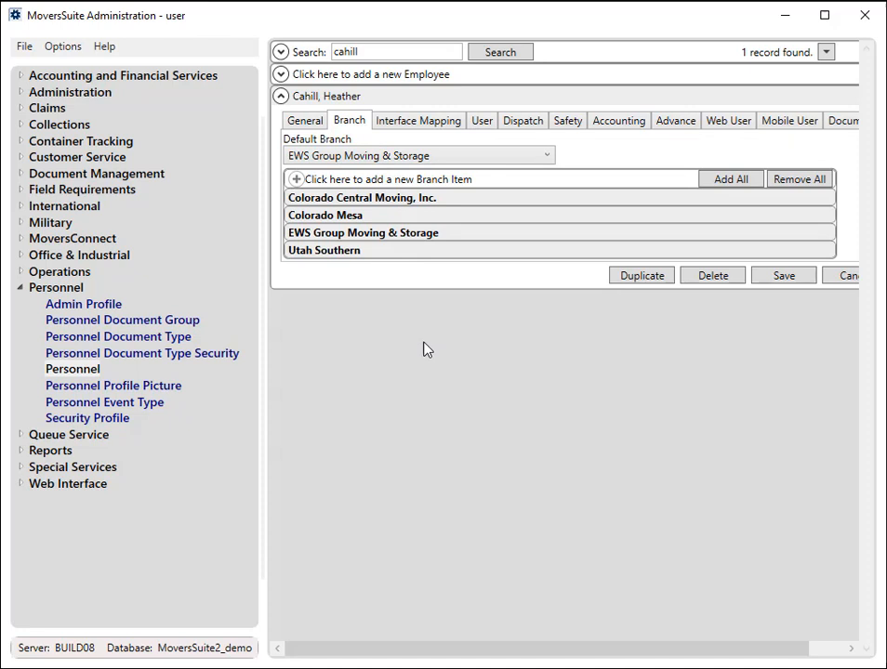
mouse_move(420, 338)
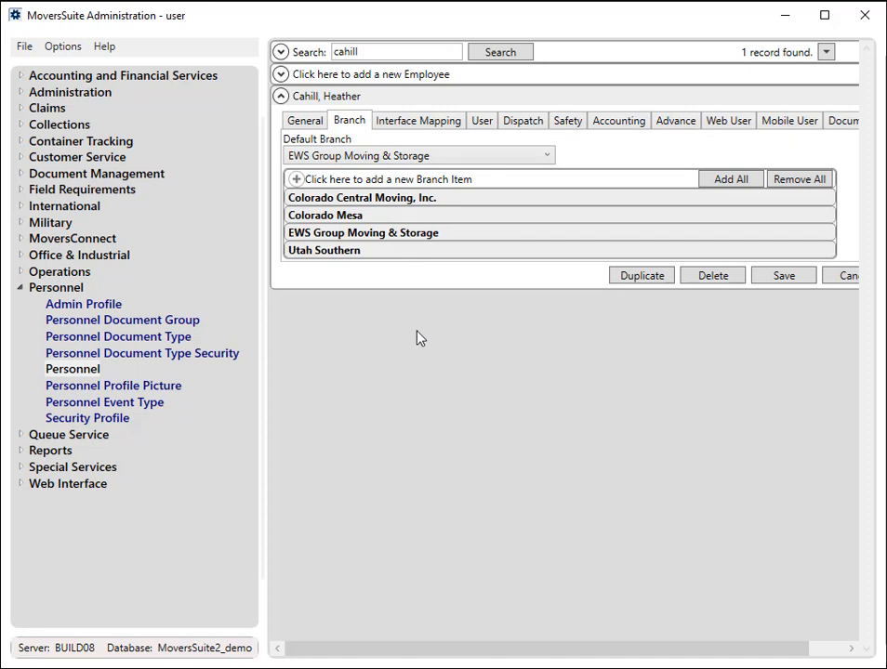
mouse_move(419, 331)
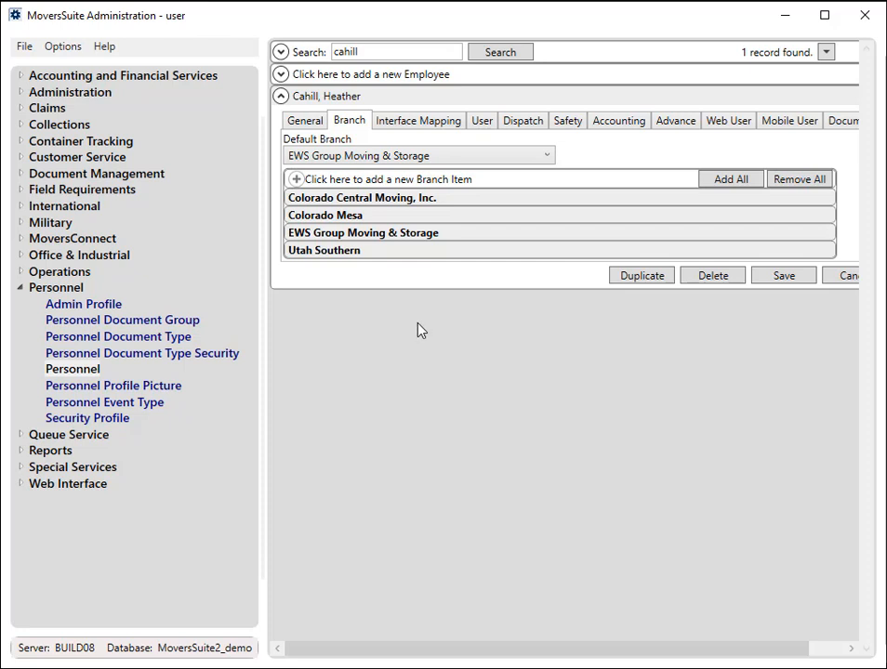
mouse_move(422, 320)
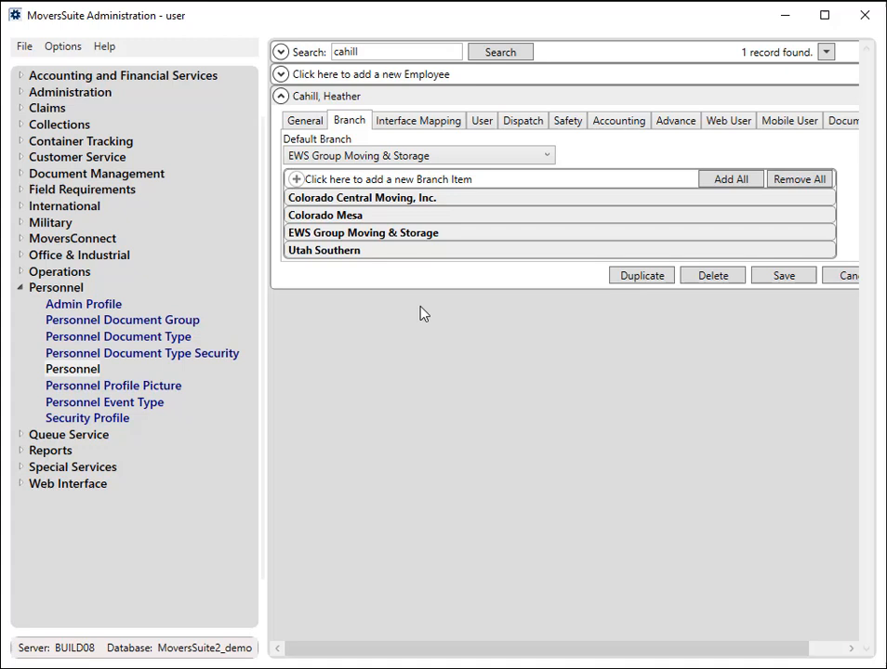
mouse_move(428, 304)
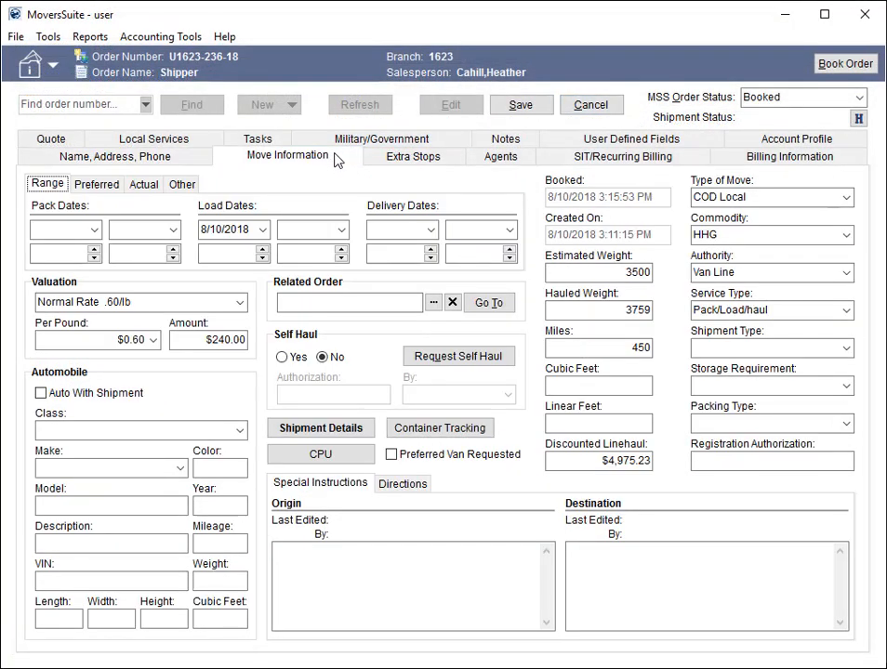
mouse_move(347, 160)
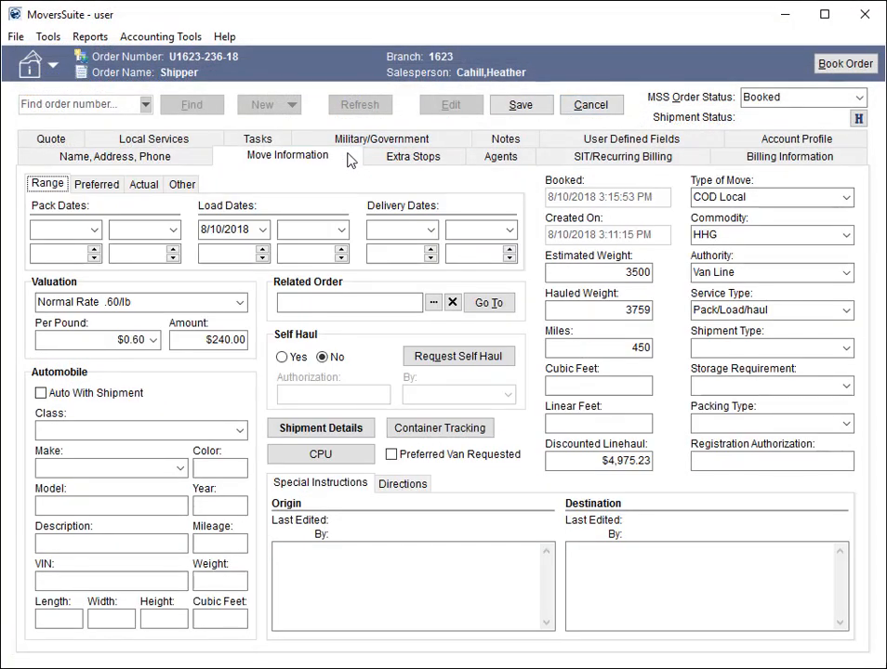
mouse_move(335, 186)
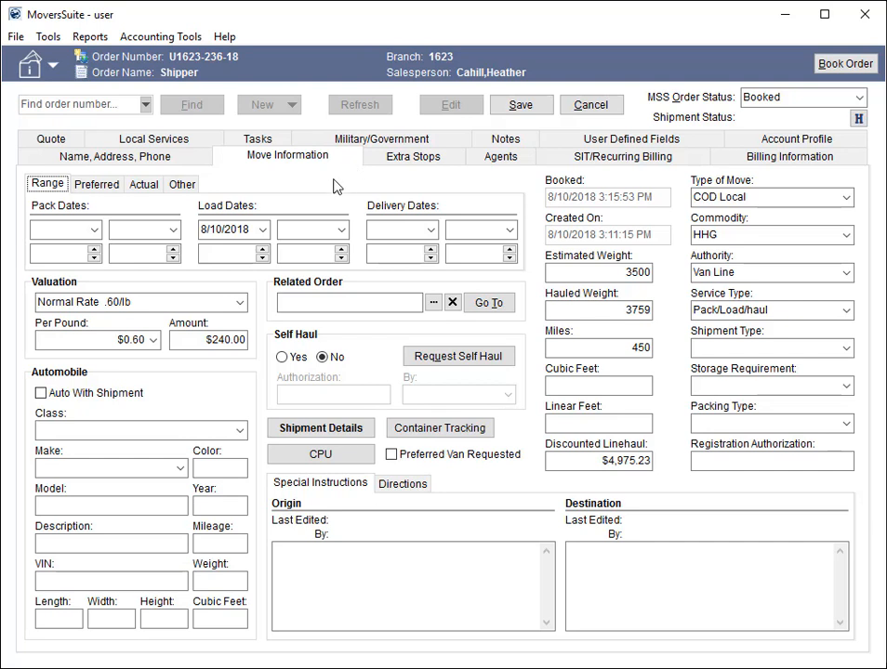
Step: Show the order's Move Information with its dates, valuation and weights
click(141, 302)
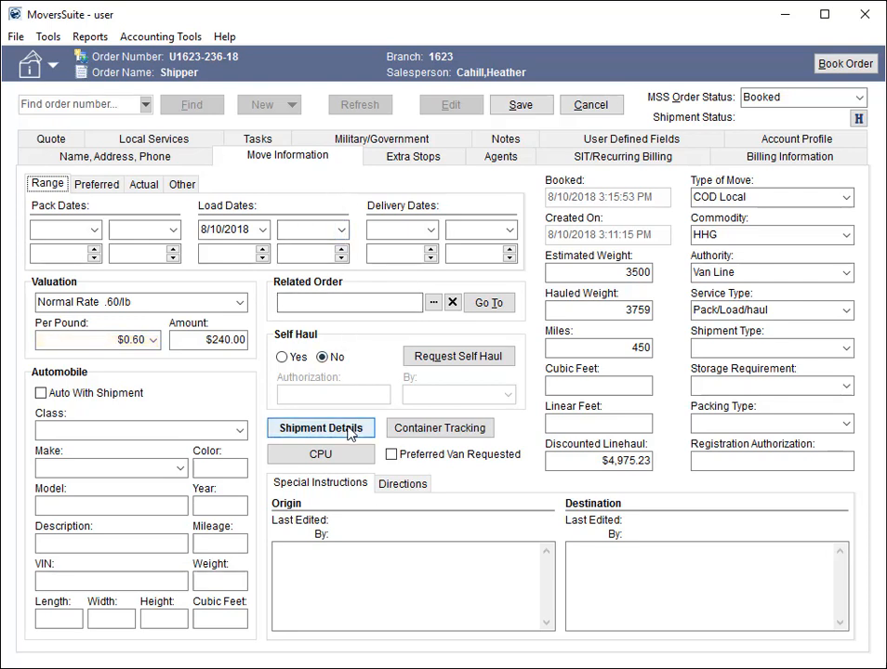
click(320, 428)
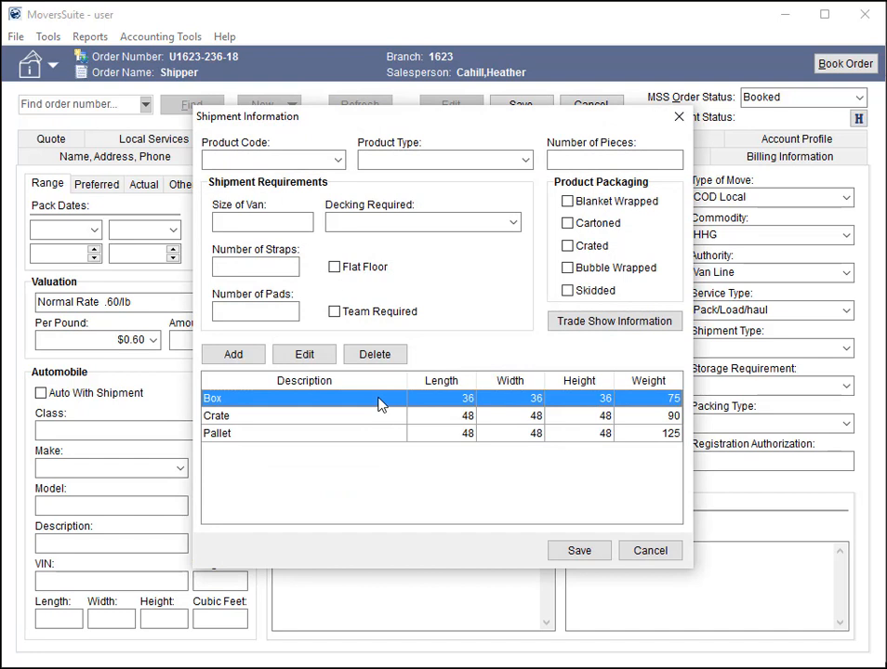
click(215, 417)
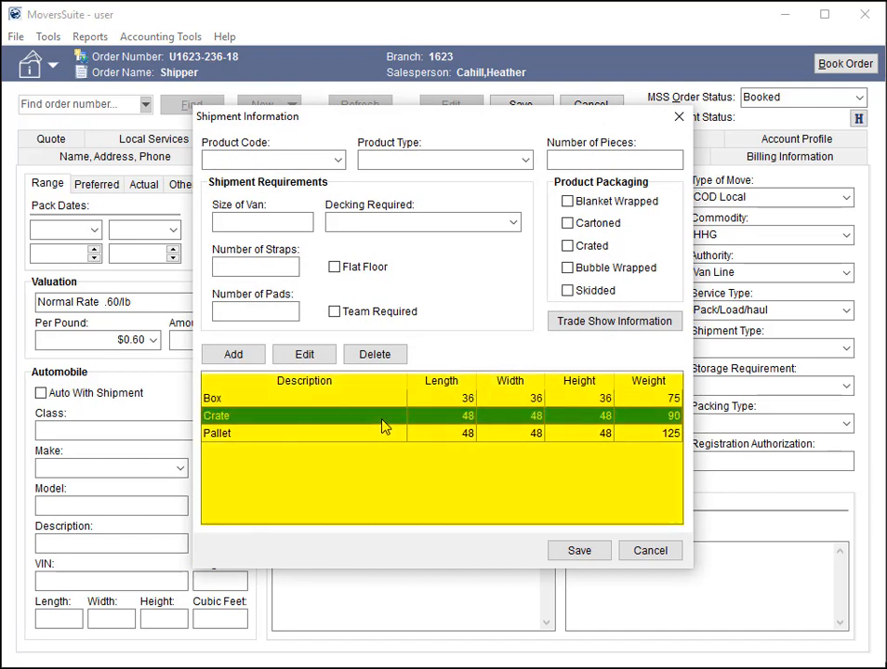
click(216, 434)
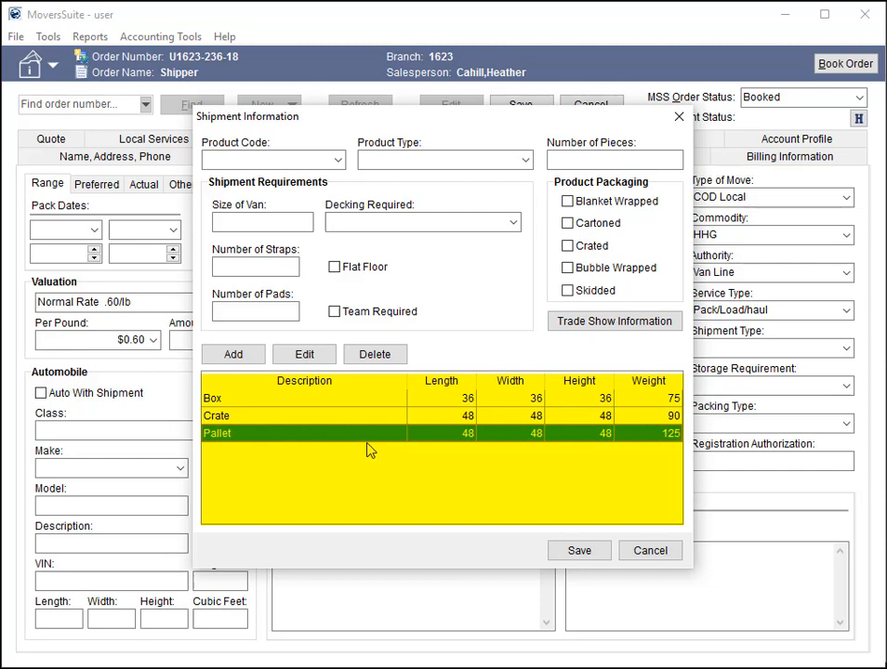
mouse_move(378, 453)
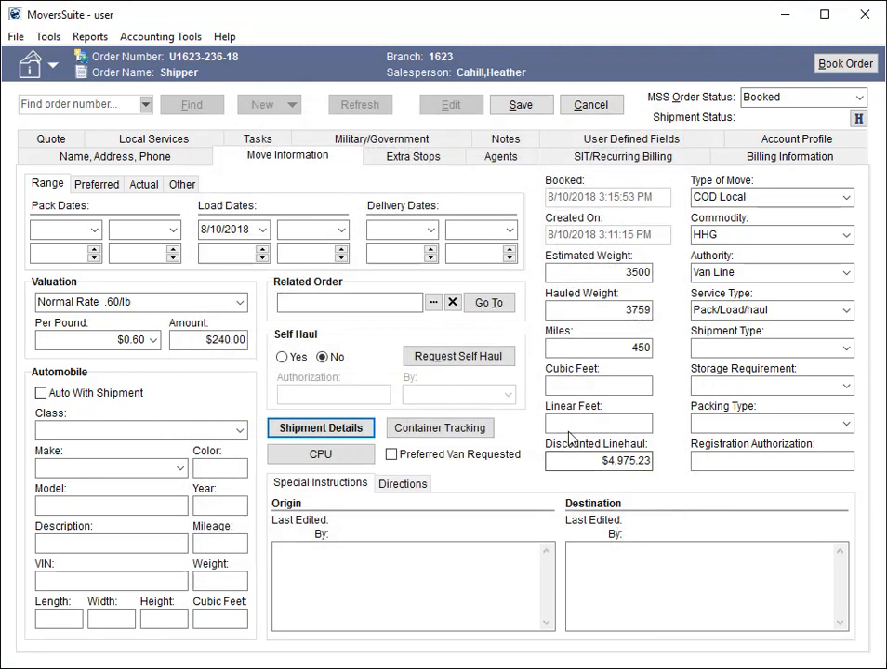
Step: Enter the order's destination agent code and van number 112233, then save
click(500, 156)
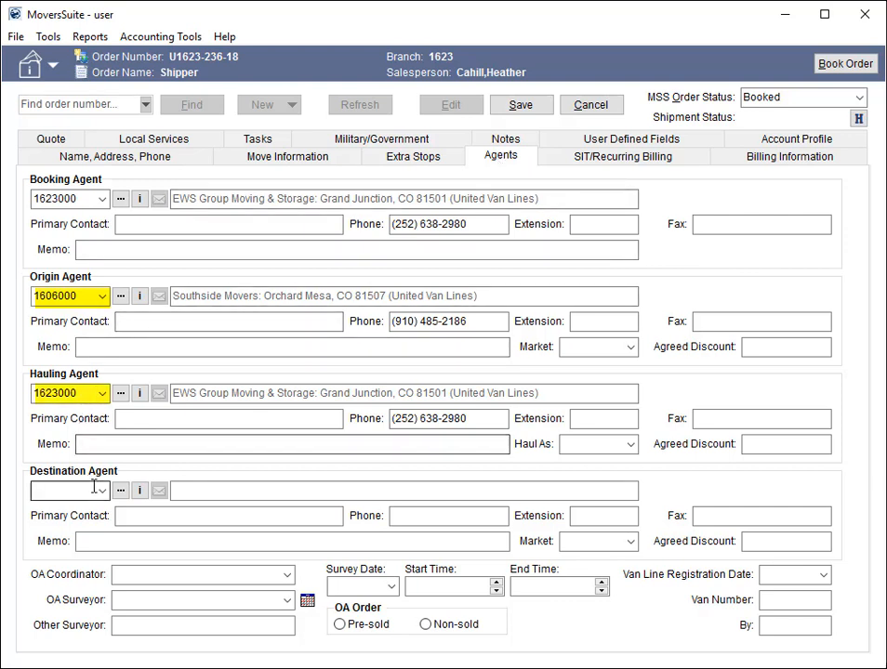
text(1620000)
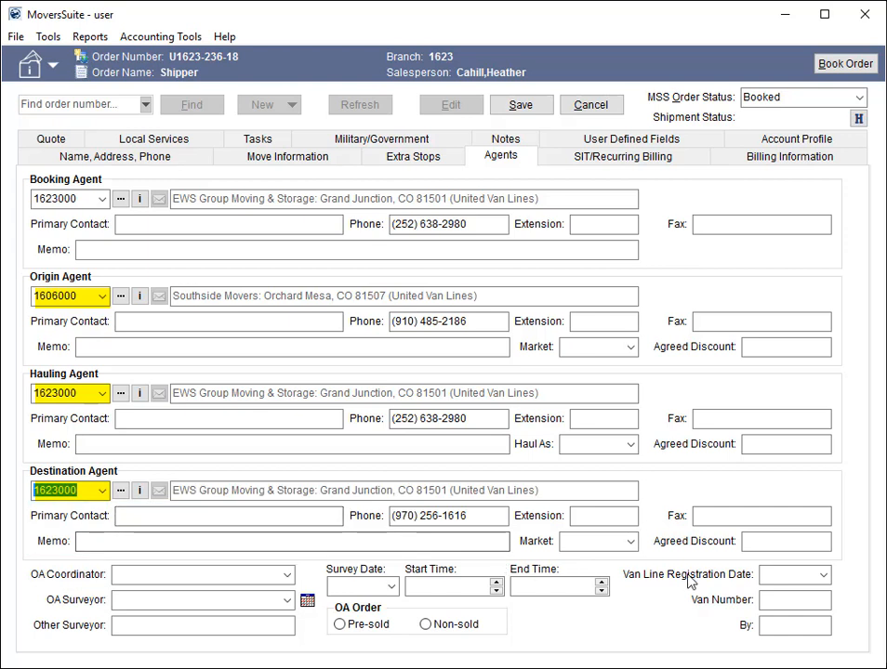
text(112233)
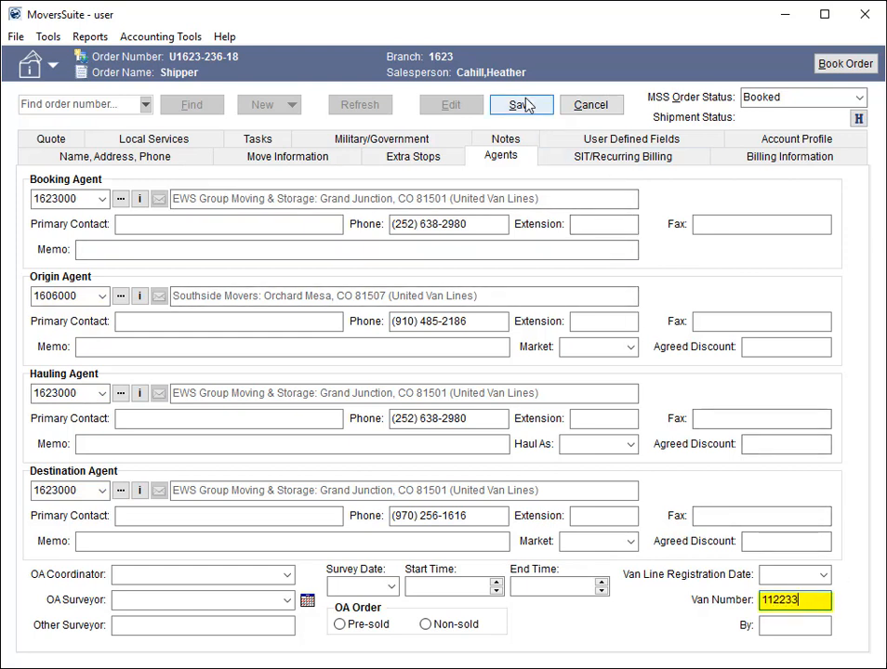
click(520, 104)
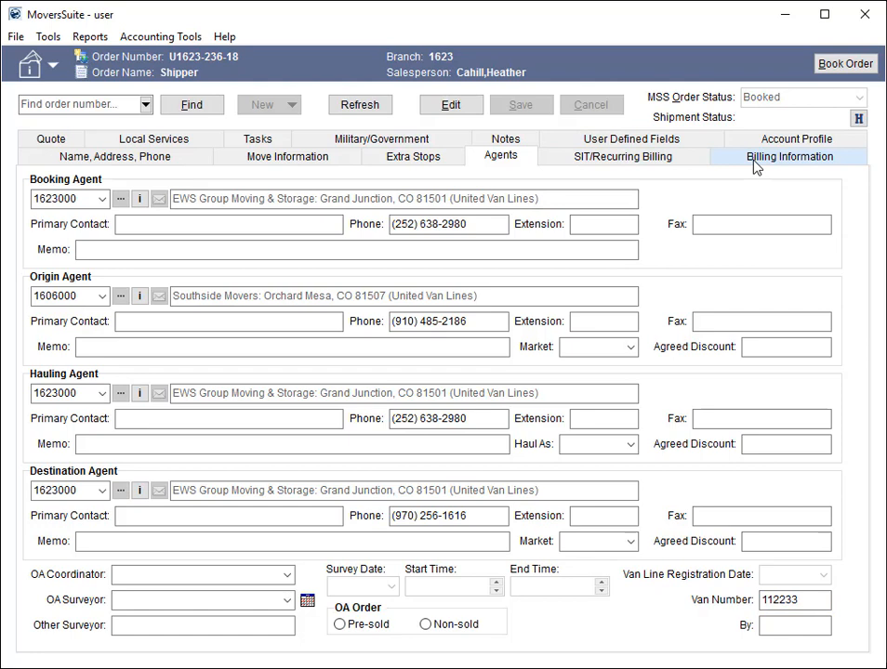
Step: Edit the order's billing information to use the Local tariff with its section
click(788, 156)
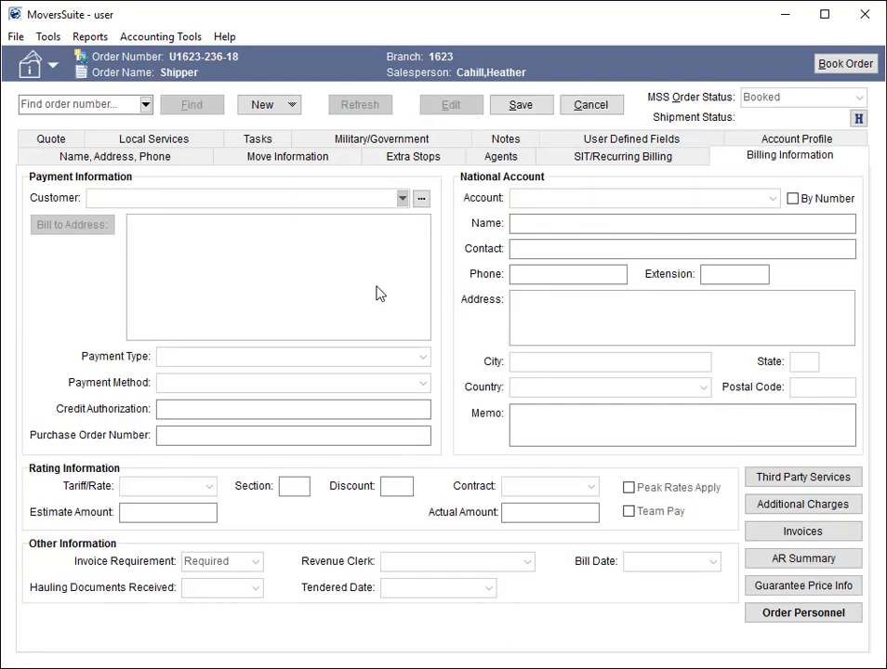
click(295, 487)
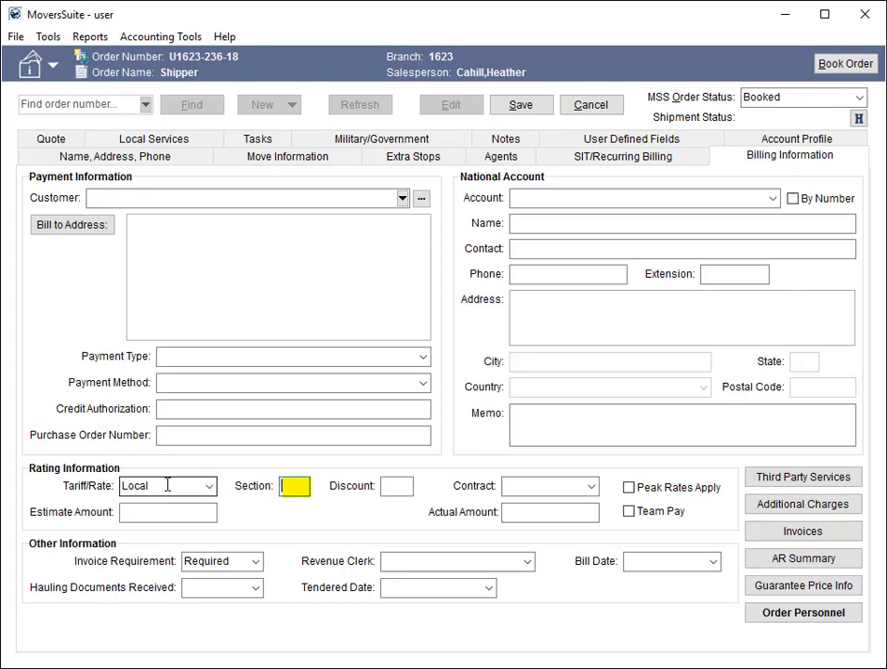
text(A)
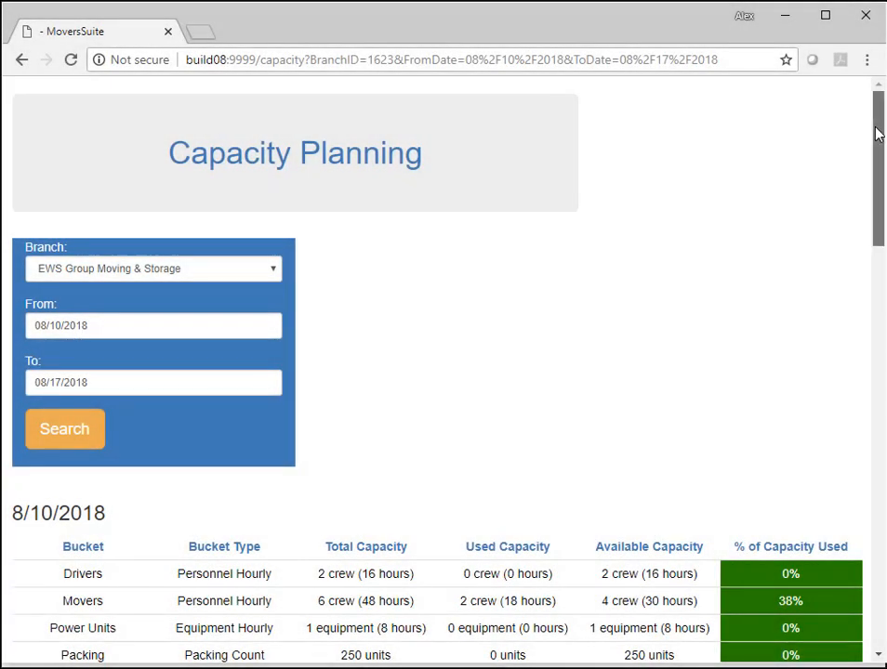
scroll(down, 3)
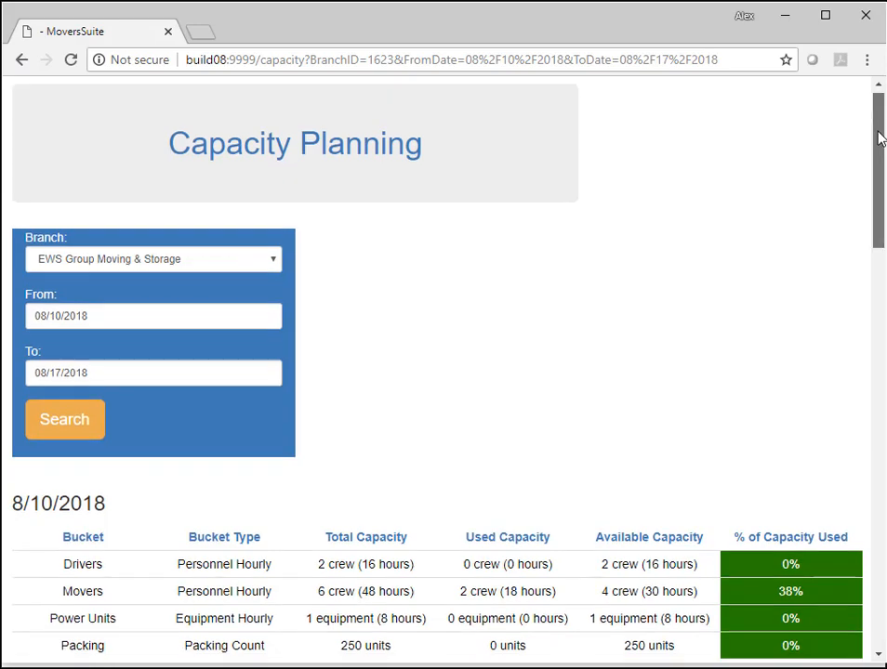
scroll(down, 3)
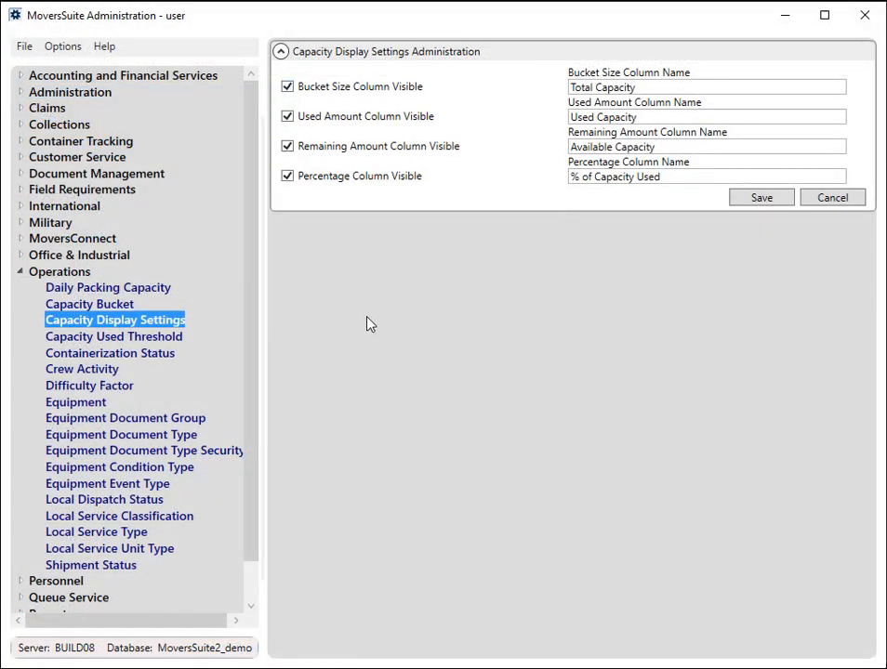
mouse_move(376, 324)
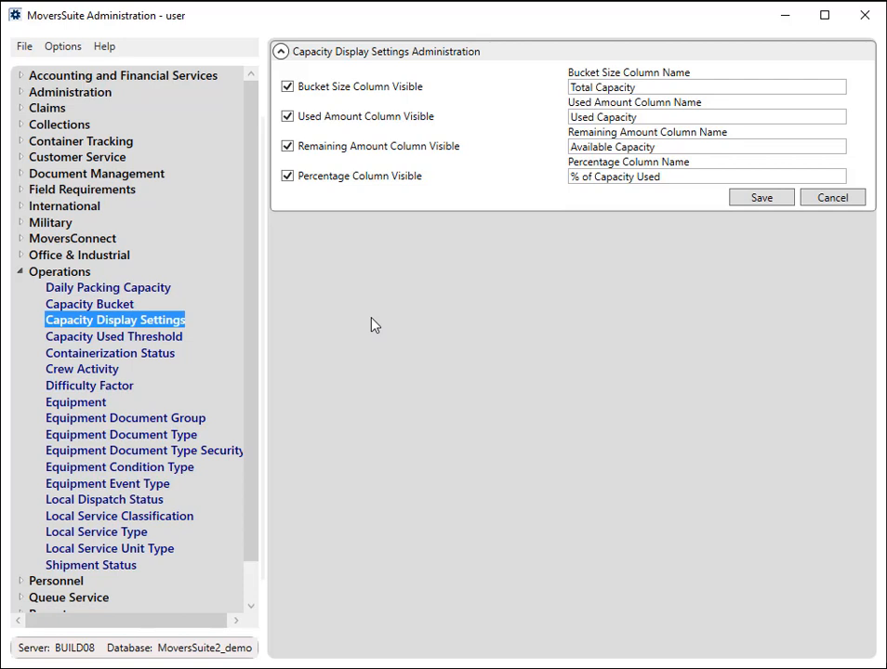
mouse_move(416, 294)
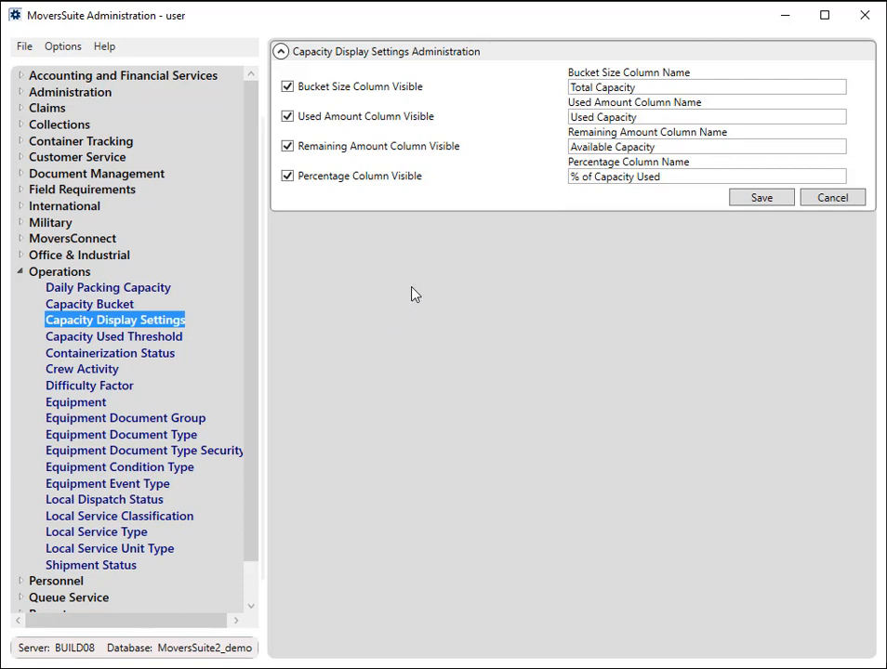
mouse_move(431, 283)
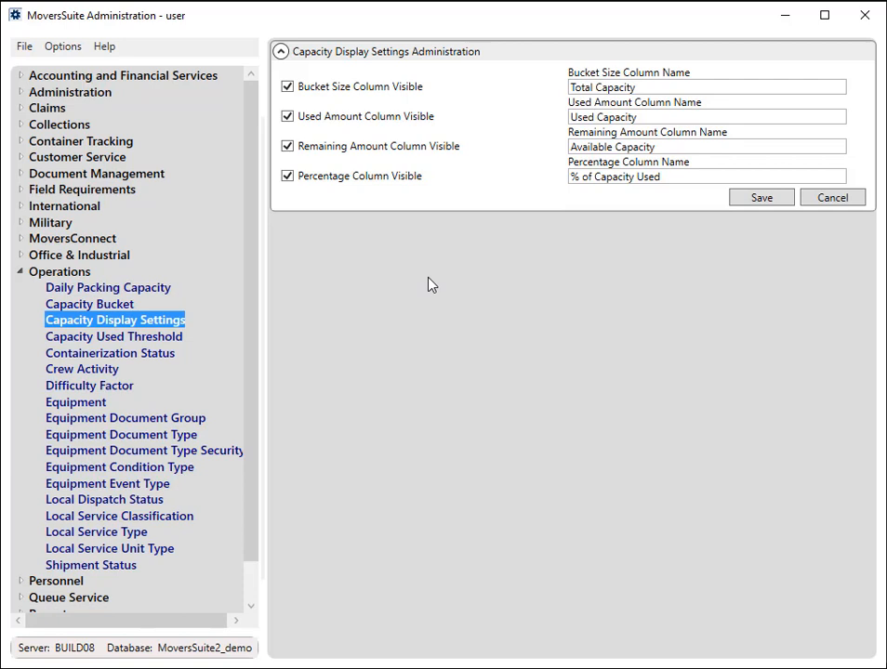
mouse_move(438, 281)
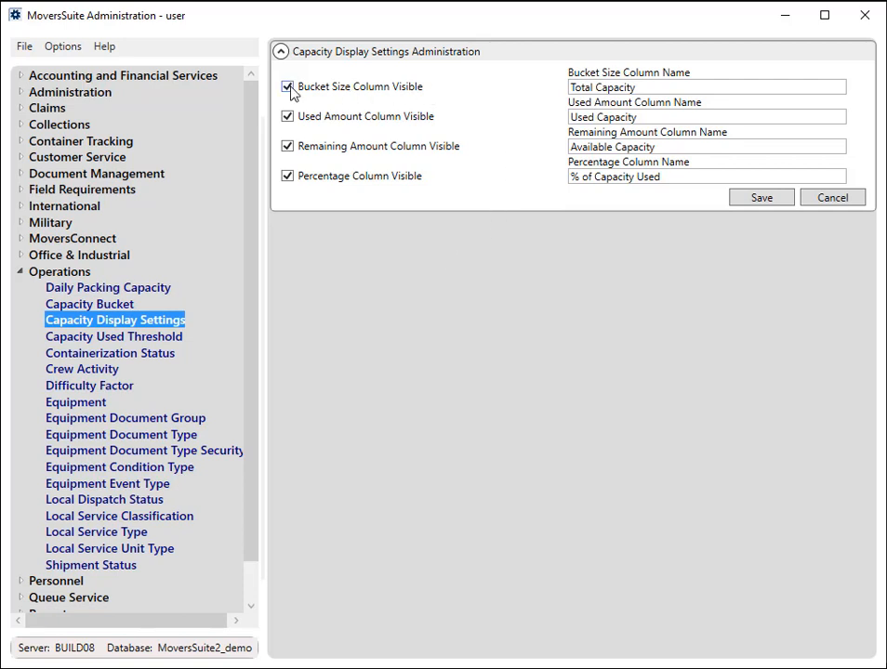
Step: Turn off Bucket Size Column Visible, save, and reload the Capacity Planning page
click(286, 85)
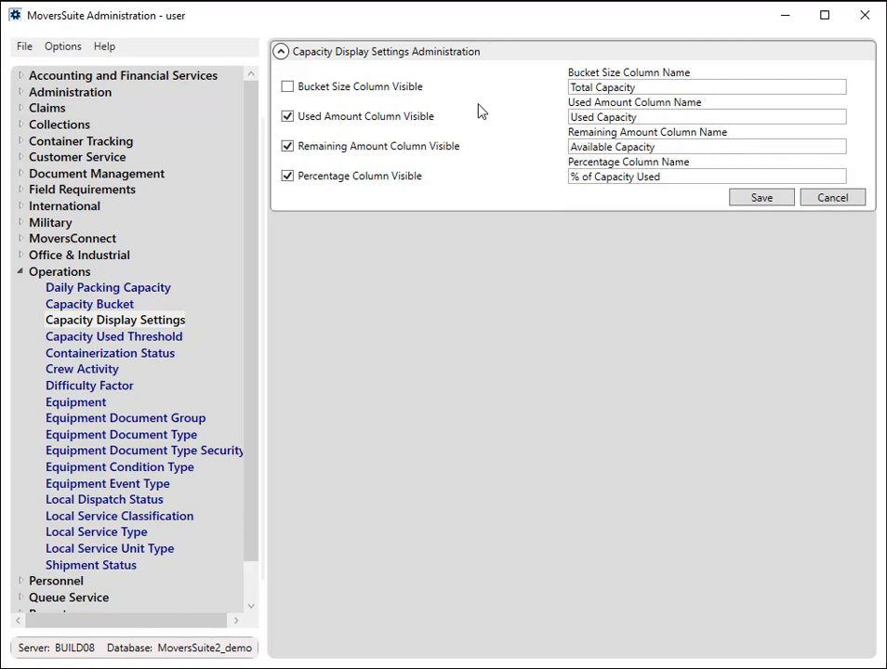
click(639, 146)
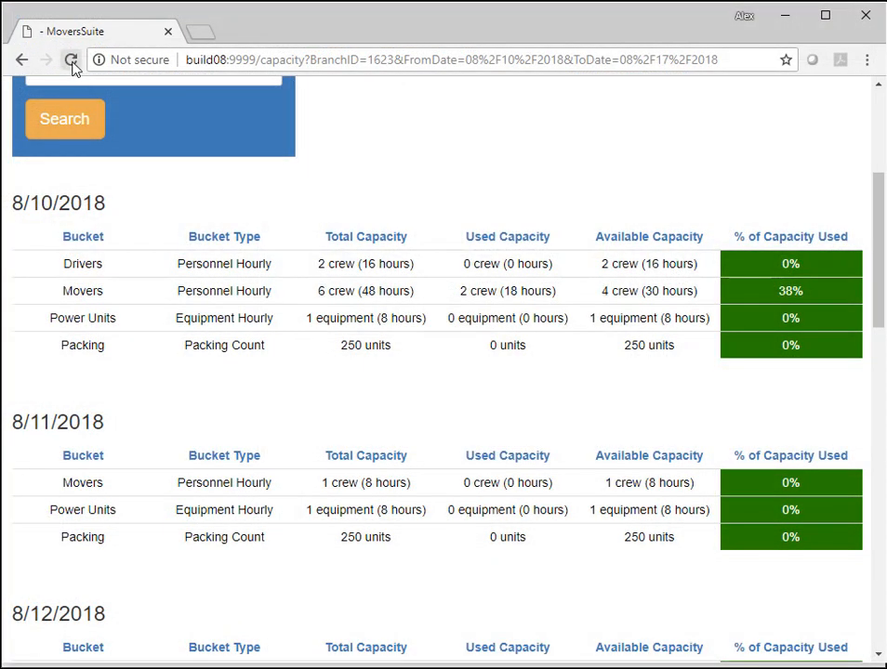
click(70, 59)
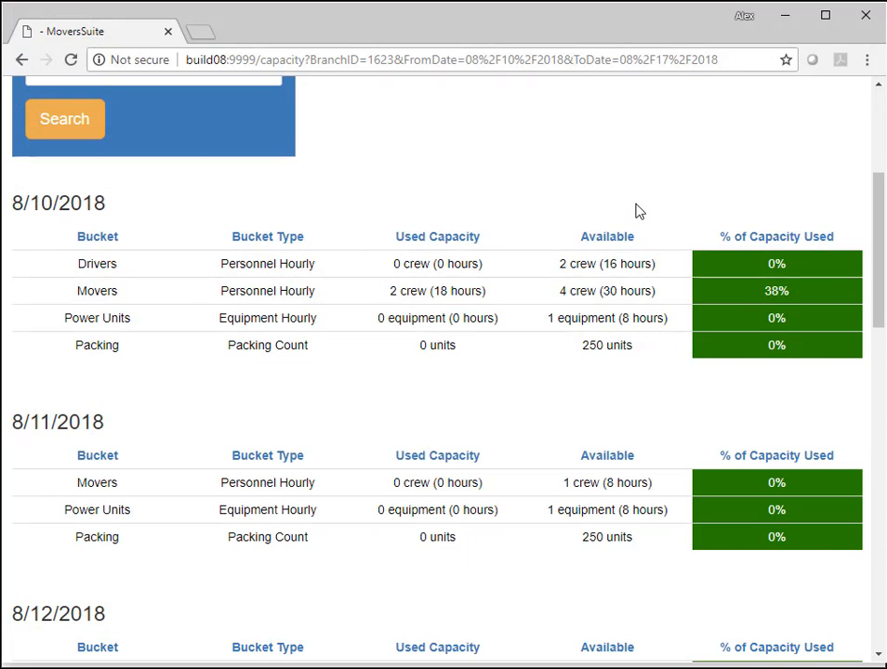
mouse_move(634, 202)
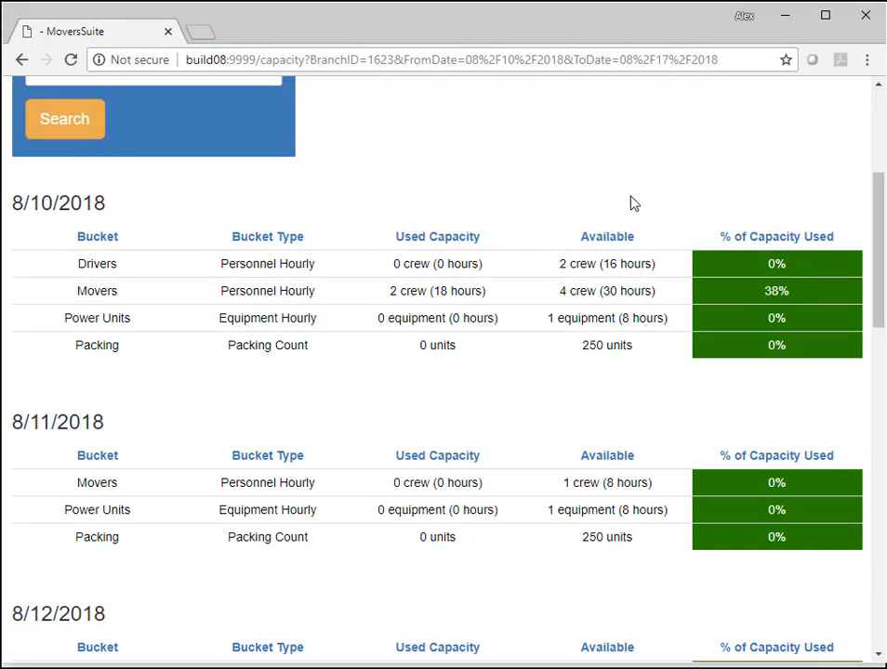